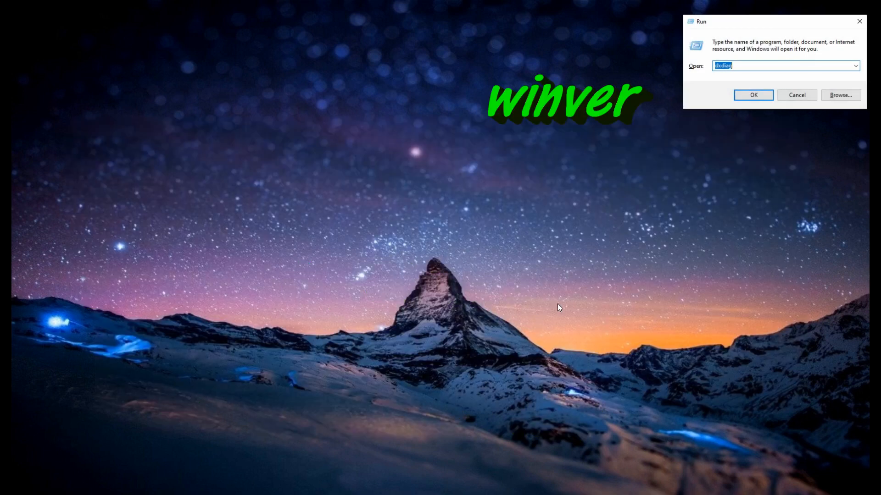
Run winver to confirm Windows 10 Version 2004, then close the About Windows box.
text(winver)
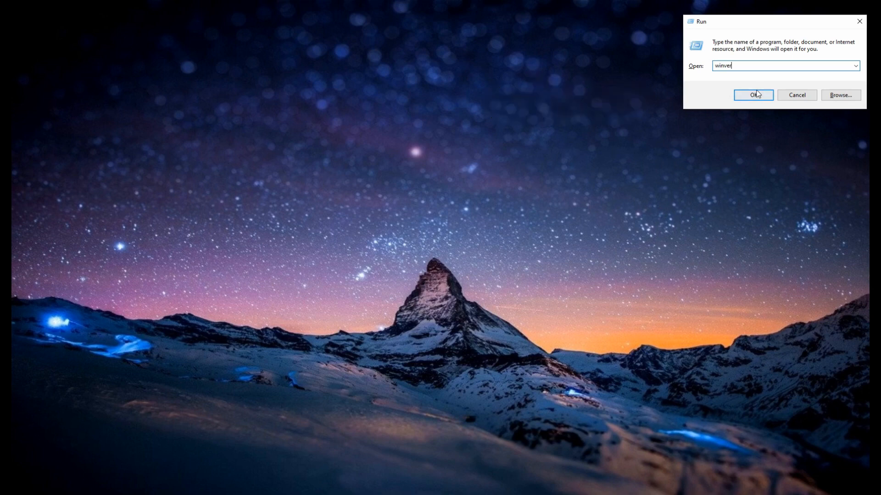
click(752, 94)
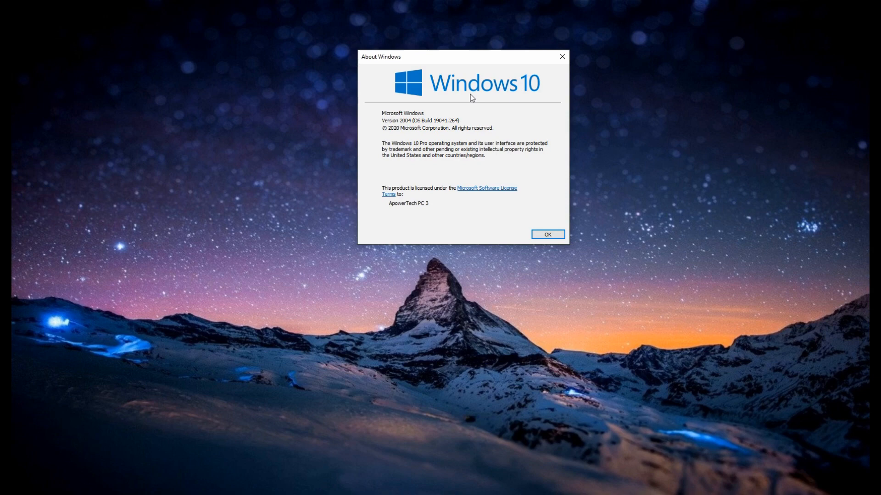
click(547, 234)
text(dxdiag)
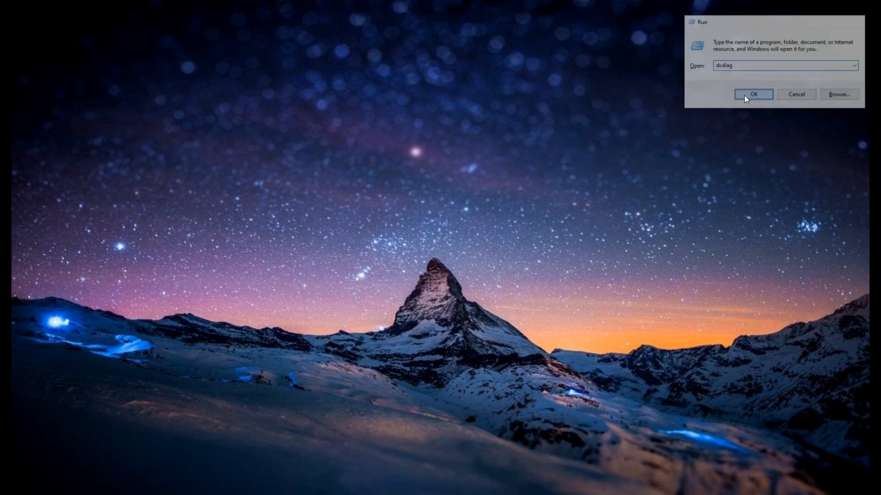
Run dxdiag and save all diagnostic information as DxDiag.txt on the Desktop.
click(753, 94)
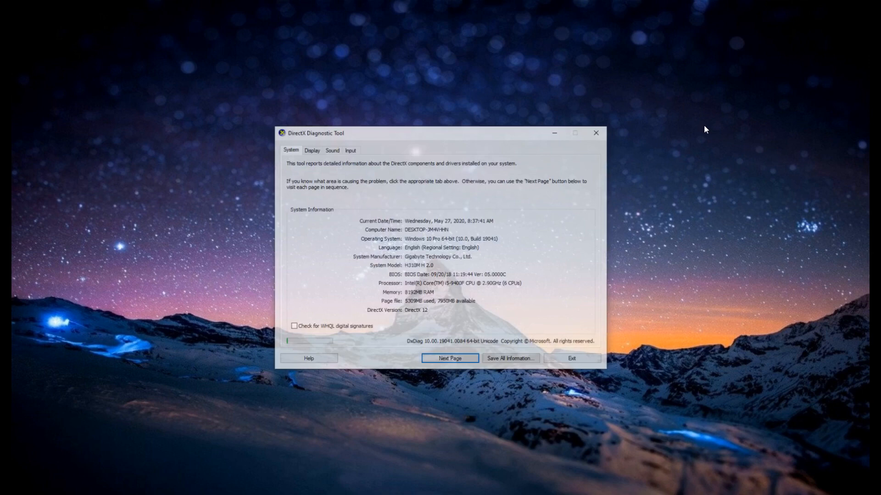
click(510, 358)
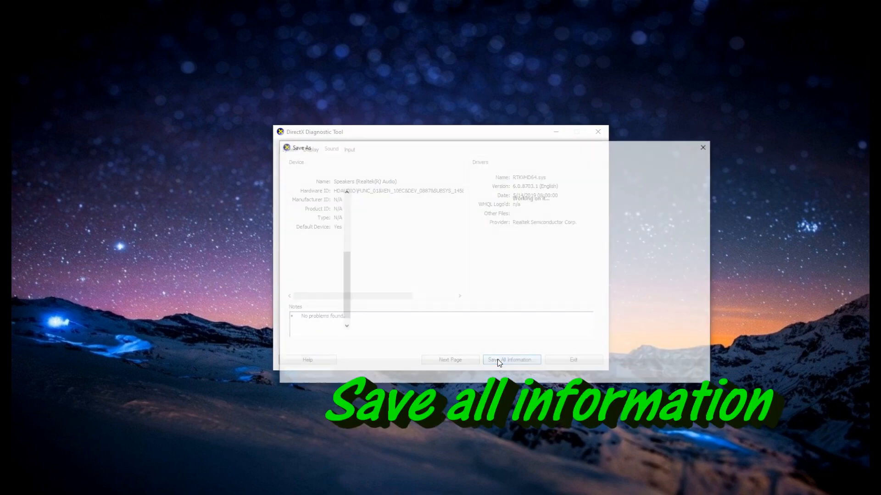
click(510, 360)
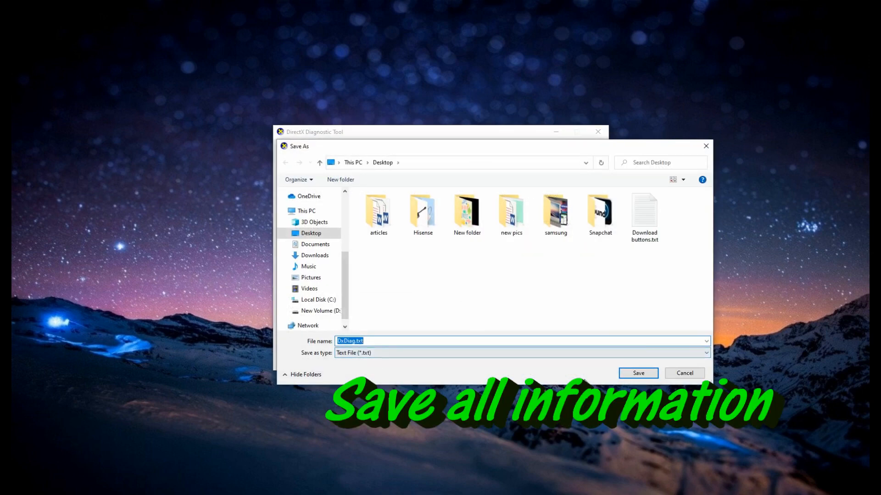
click(636, 373)
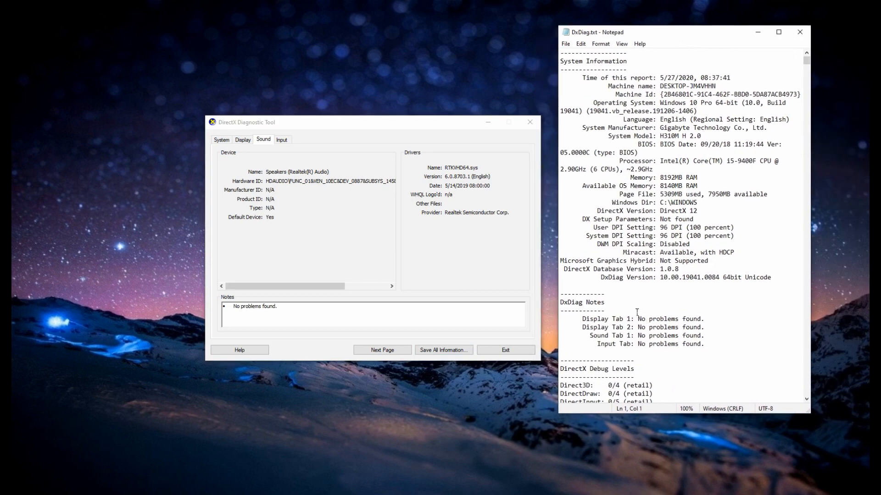
Highlight the Miracast line reading 'Available, with HDCP' in the DxDiag report.
double_click(659, 253)
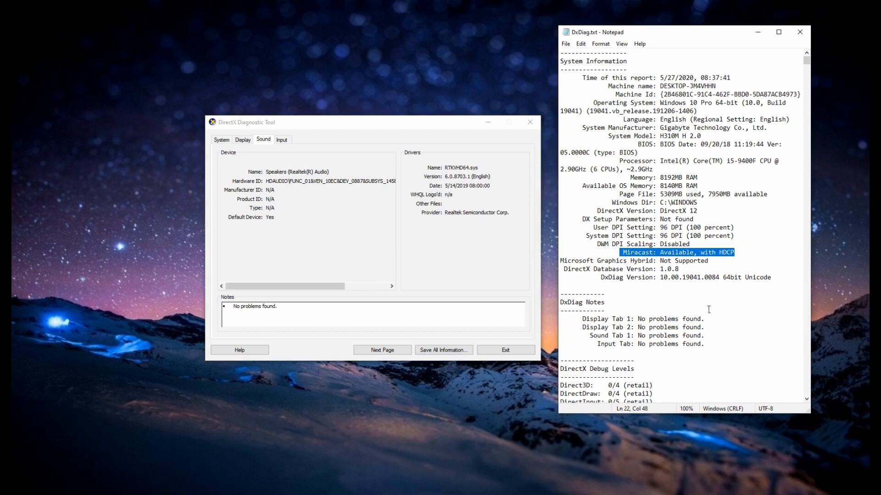
mouse_move(674, 311)
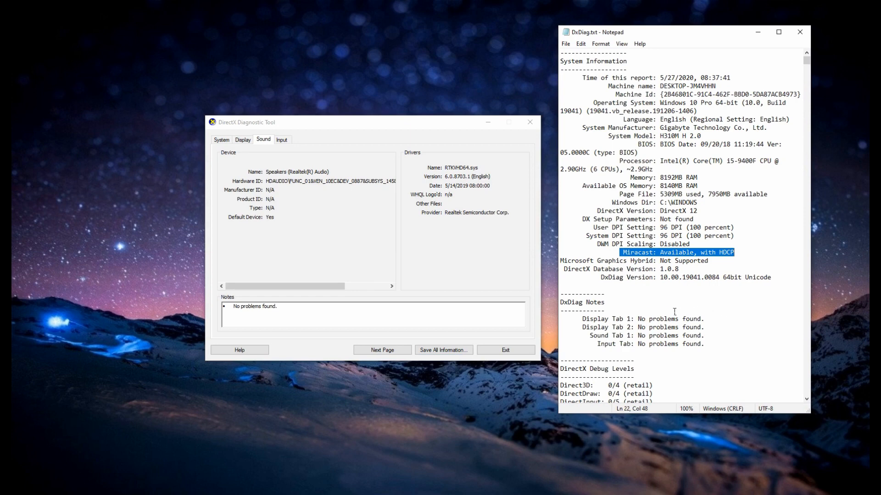
mouse_move(789, 460)
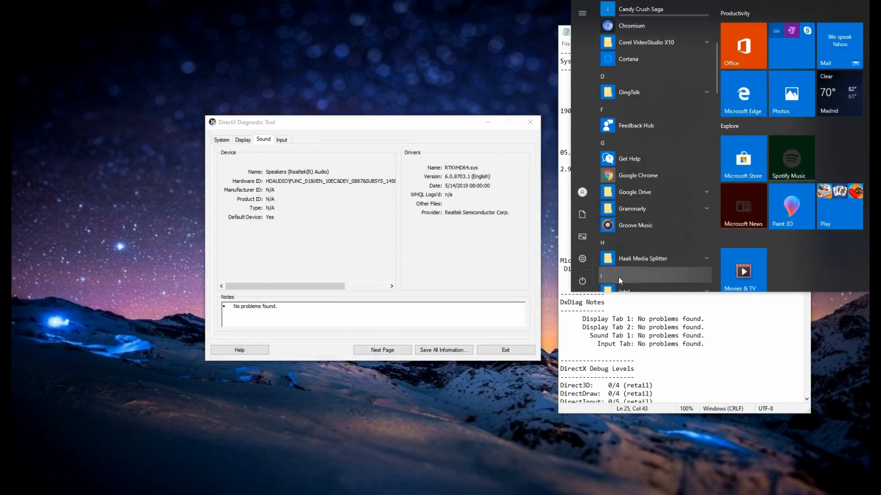
Launch Windows PowerShell from Start and run Get-NetAdapter | Select Name, NdisVersion.
scroll(down, 3)
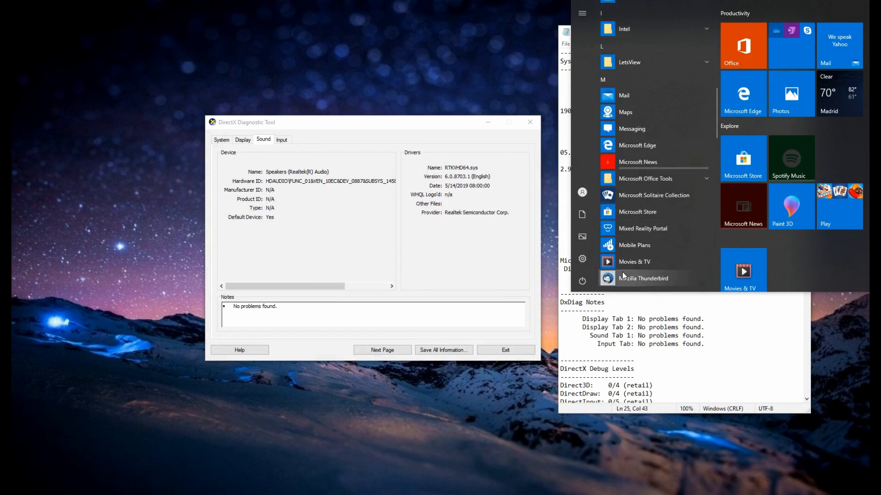
scroll(down, 3)
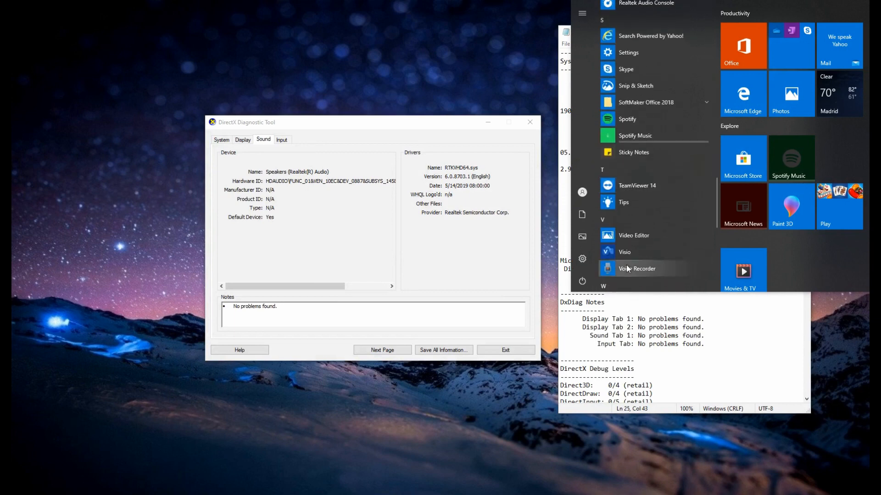
scroll(down, 3)
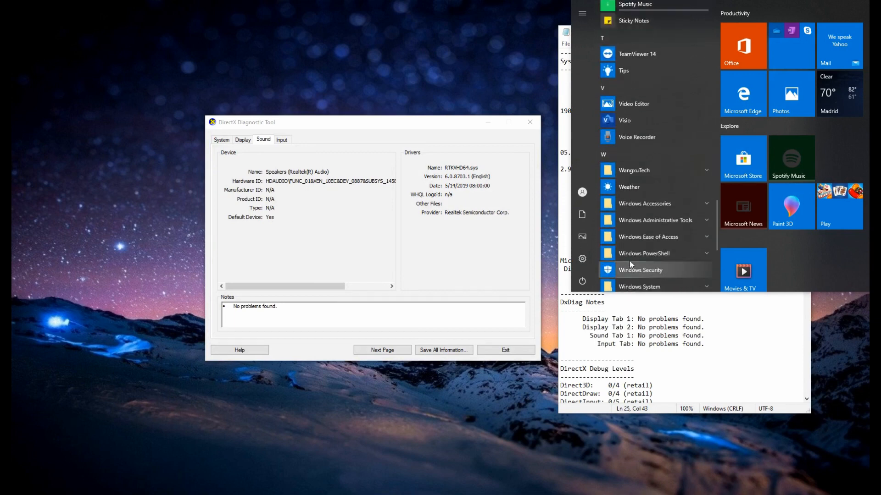
click(645, 253)
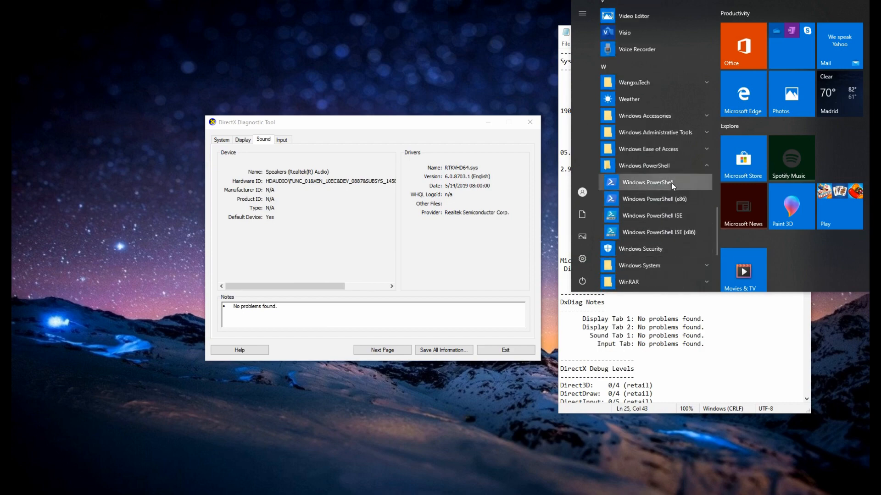
click(643, 182)
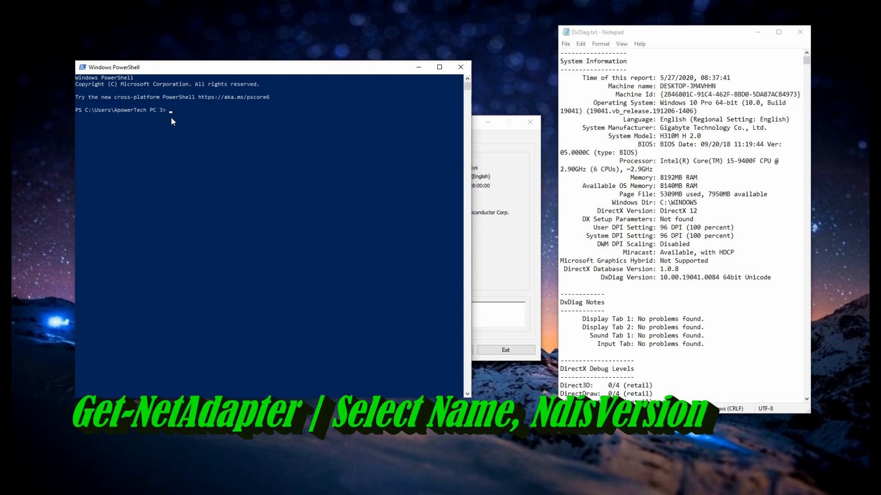
text(Get-NetAdapter | Select Name, NdisVersion)
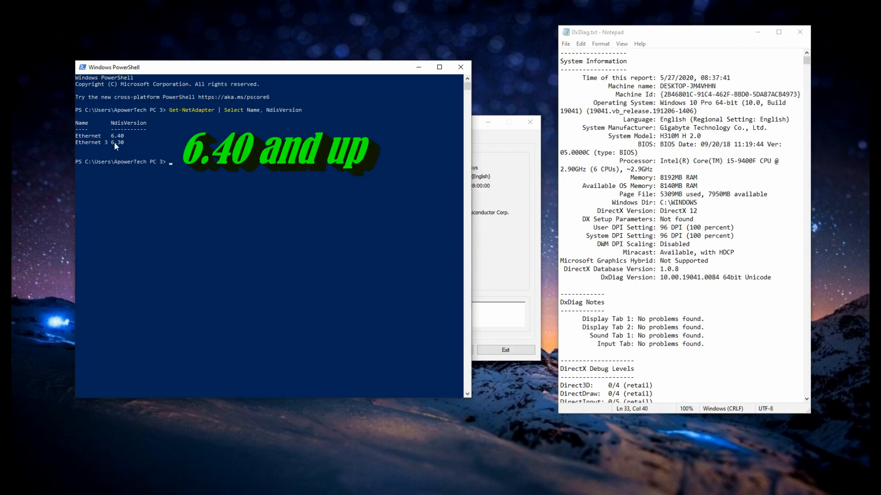
mouse_move(124, 146)
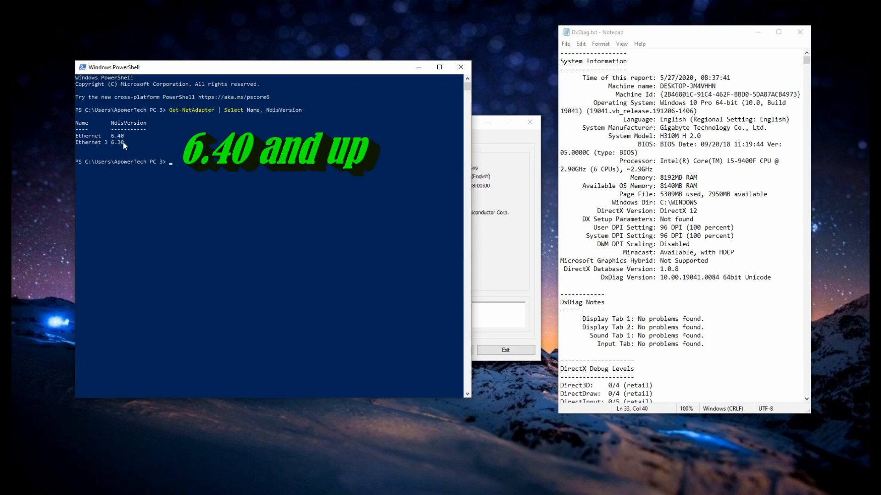
mouse_move(134, 141)
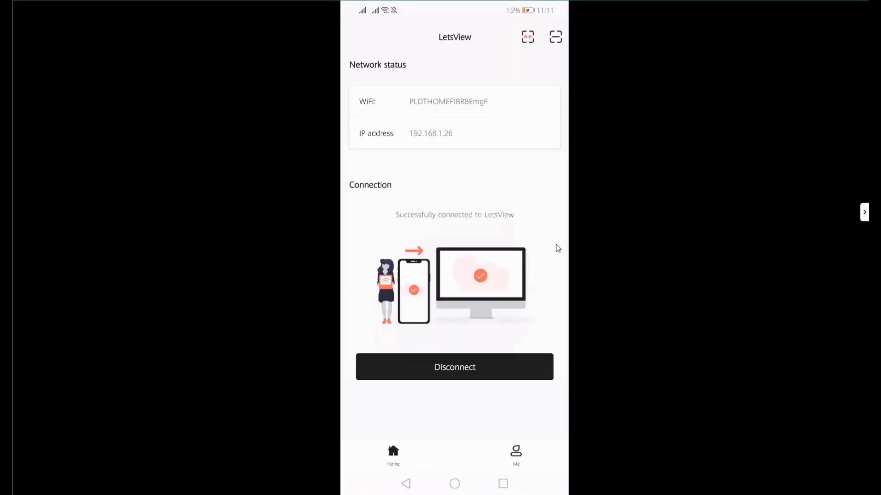
Expand the LetsView side toolbar over the mirrored YouTube screen.
click(864, 212)
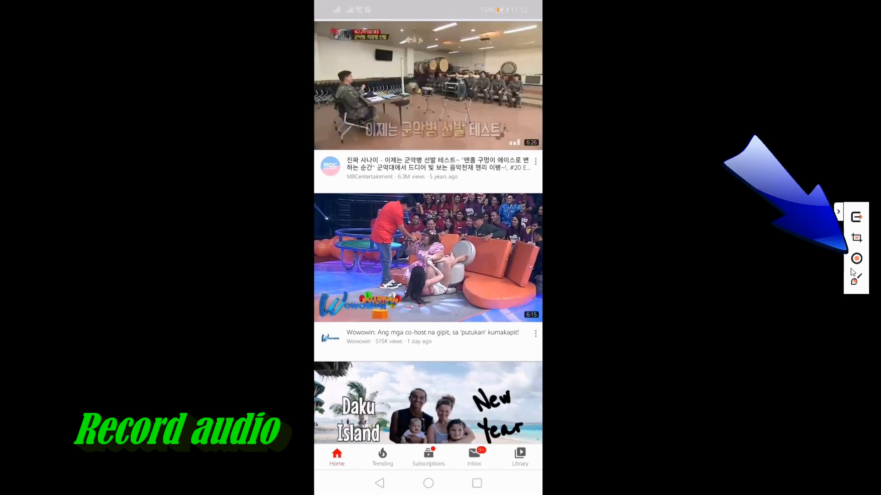
Record the mirrored phone screen with audio, then show the saved mp4 in its folder.
click(856, 258)
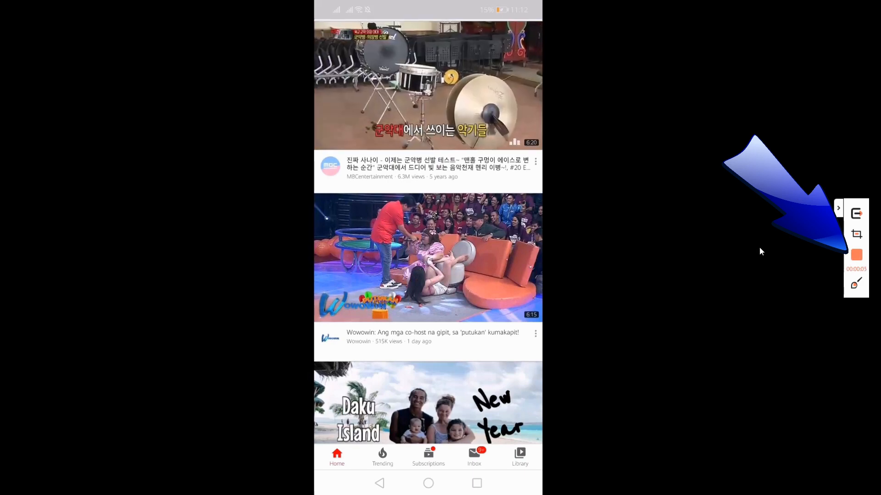
scroll(down, 3)
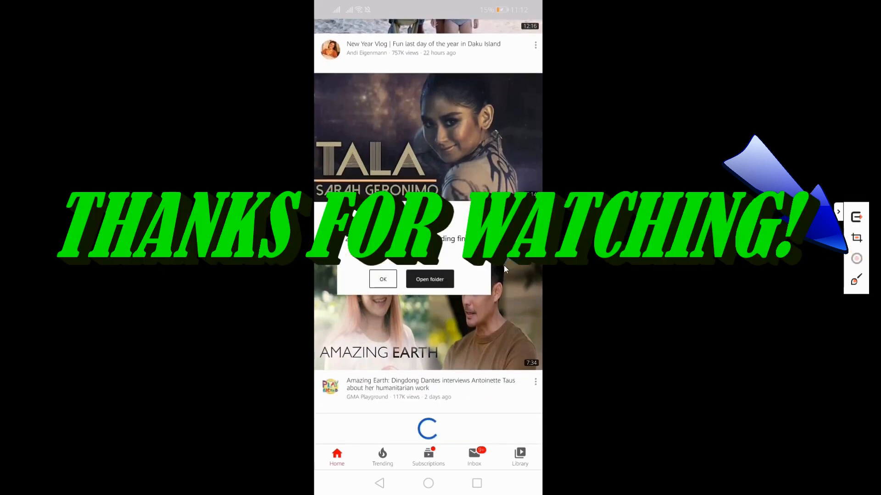
click(429, 279)
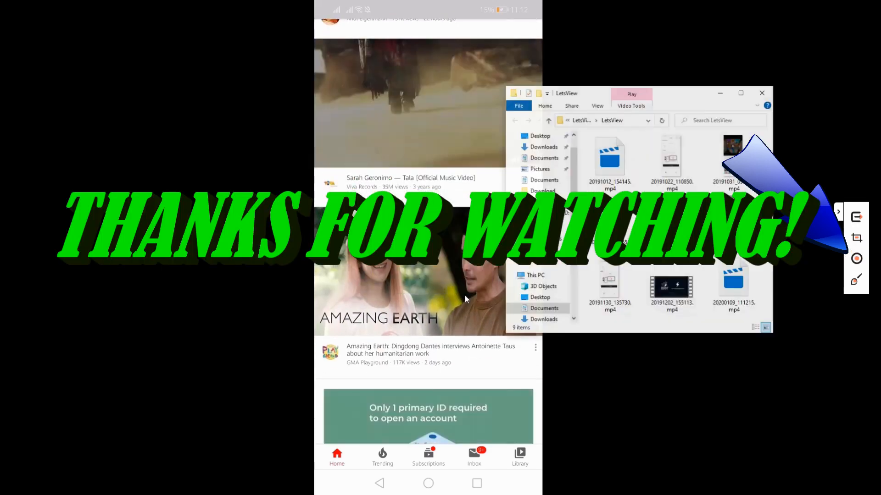